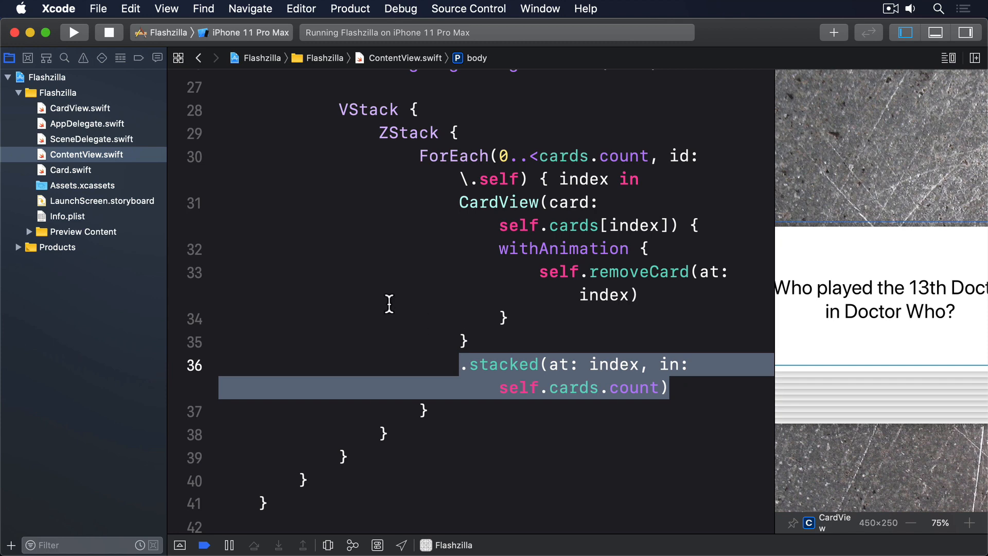
Step: Open CardView.swift and scroll up to the white RoundedRectangle fill and shadow code
{"action": "left_click", "coordinate": [78, 108]}
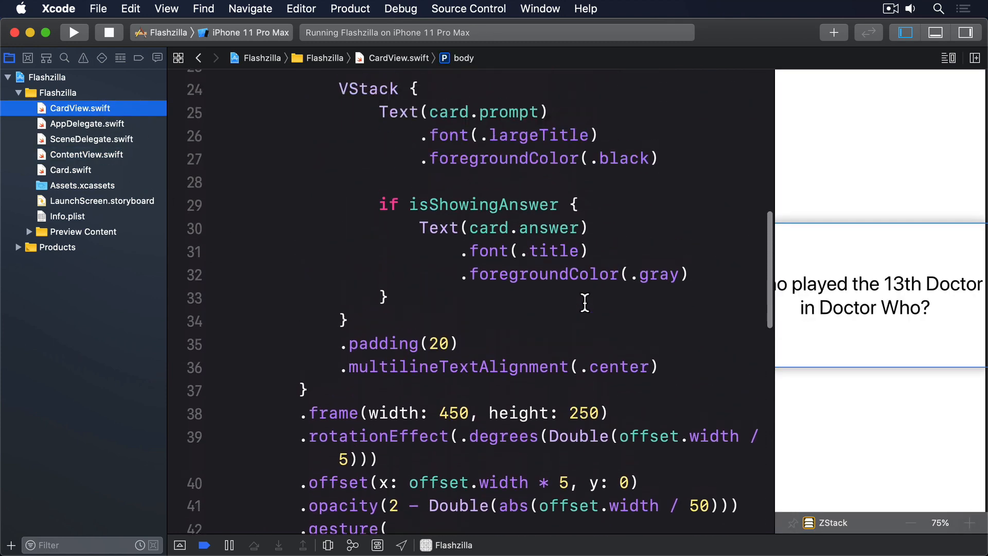
{"action": "scroll", "scroll_direction": "up", "scroll_amount": 3}
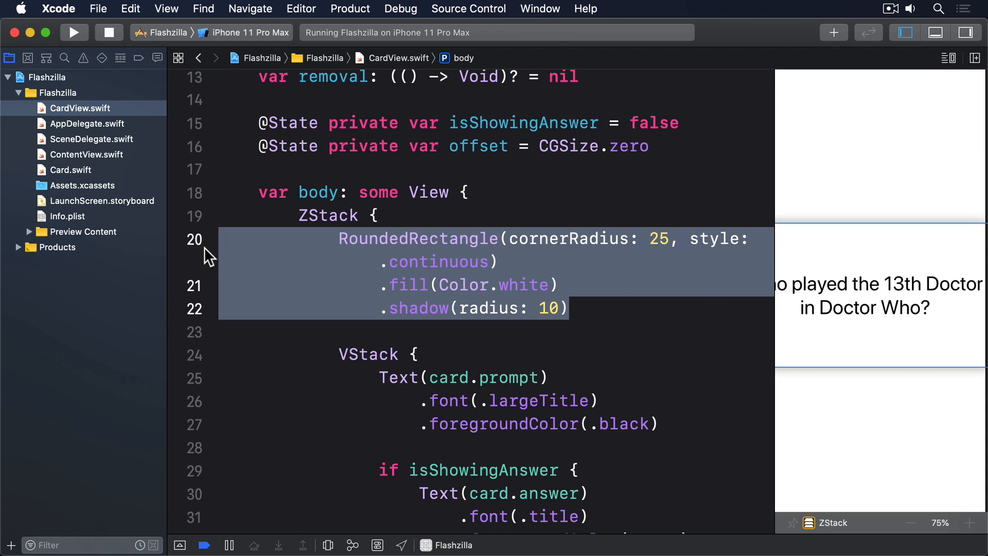
{"action": "mouse_move", "coordinate": [890, 49]}
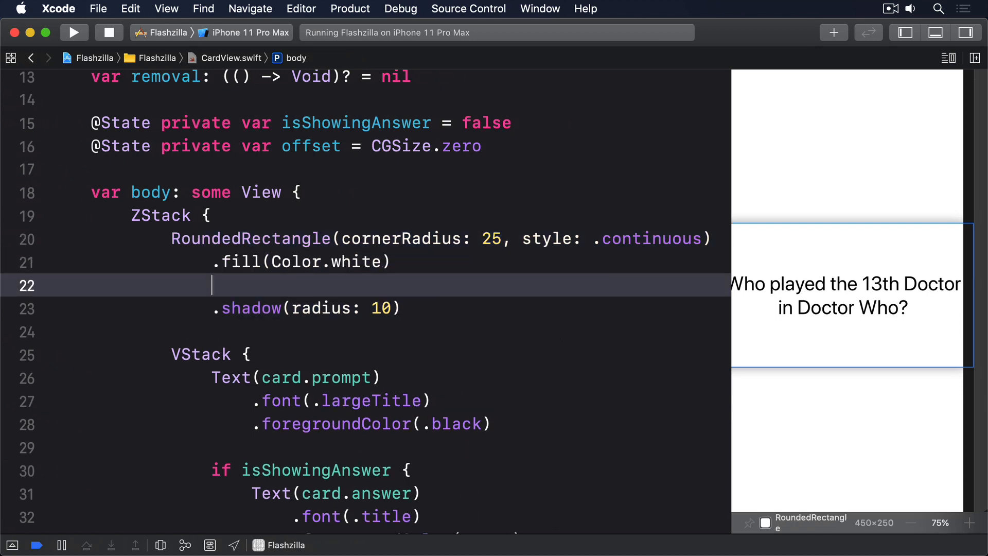
Step: Add a rounded-rectangle background filled green when offset.width > 0, otherwise red
{"action": "type", "text": ".background("}
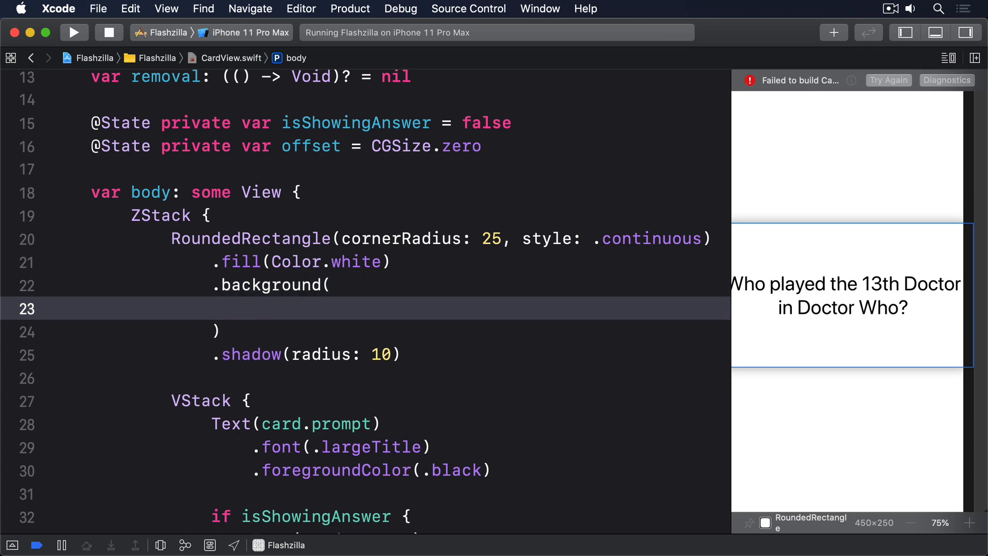
{"action": "type", "text": "RoundedRectangle("}
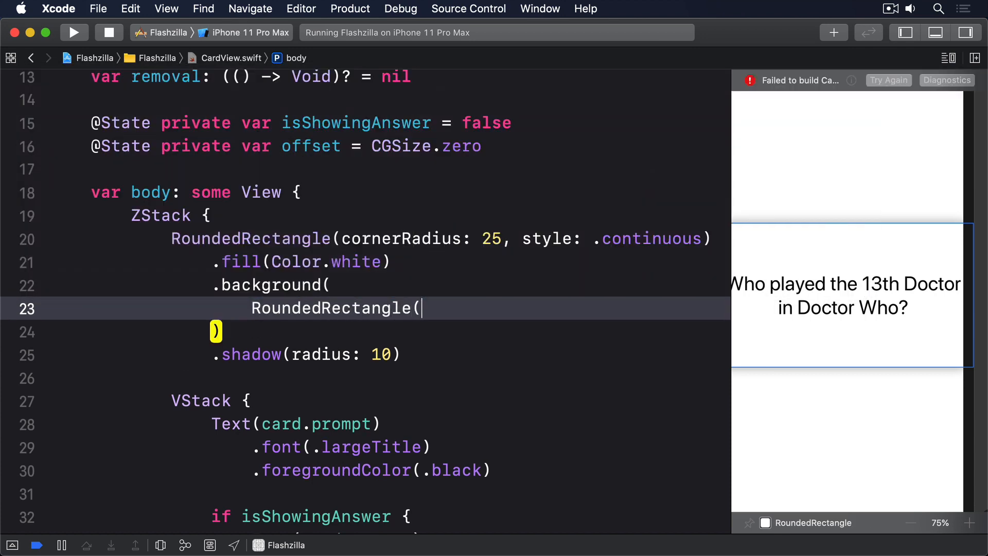
{"action": "type", "text": "cornerRadius: 25, style: .continuous"}
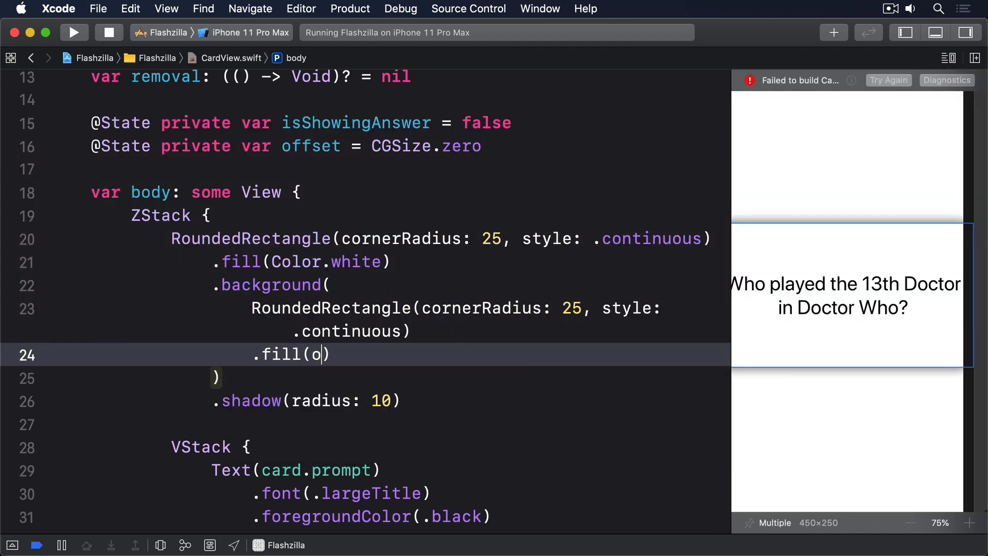
{"action": "type", "text": "ffset.width > 0 ? Color.green : Color.red"}
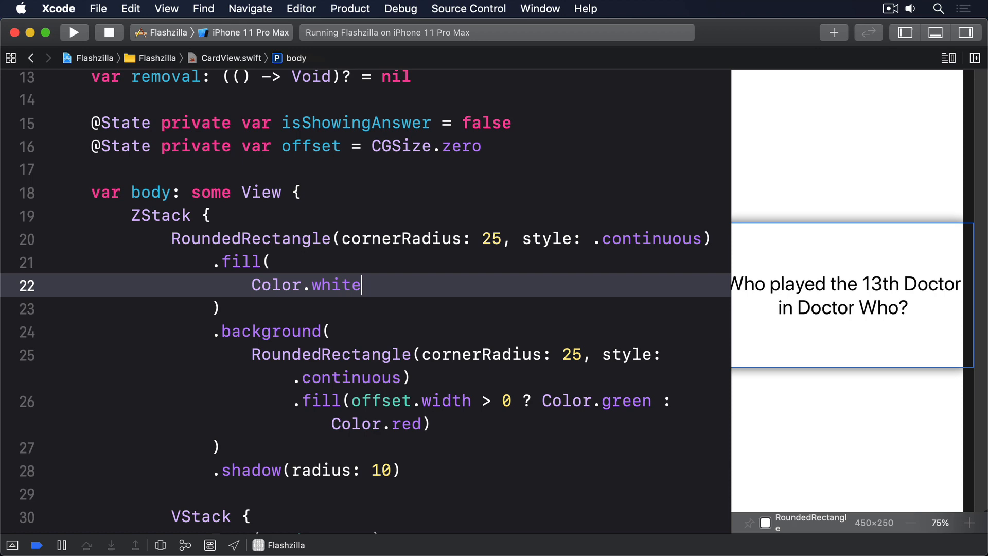
Step: Fade the white fill with .opacity(1 - Double(abs(offset.width / 50)))
{"action": "type", "text": ".opacity(1 - Double(abs"}
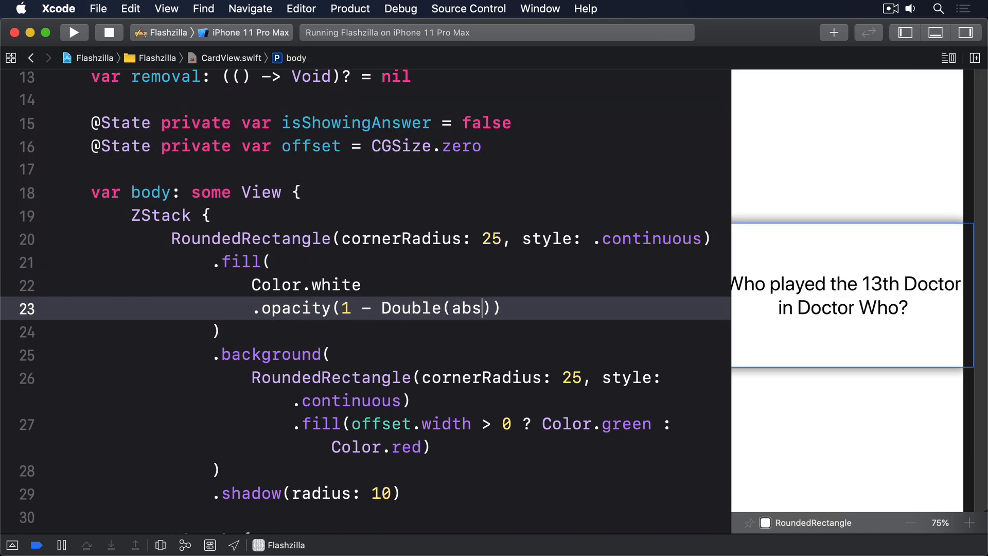
{"action": "type", "text": "offset.width"}
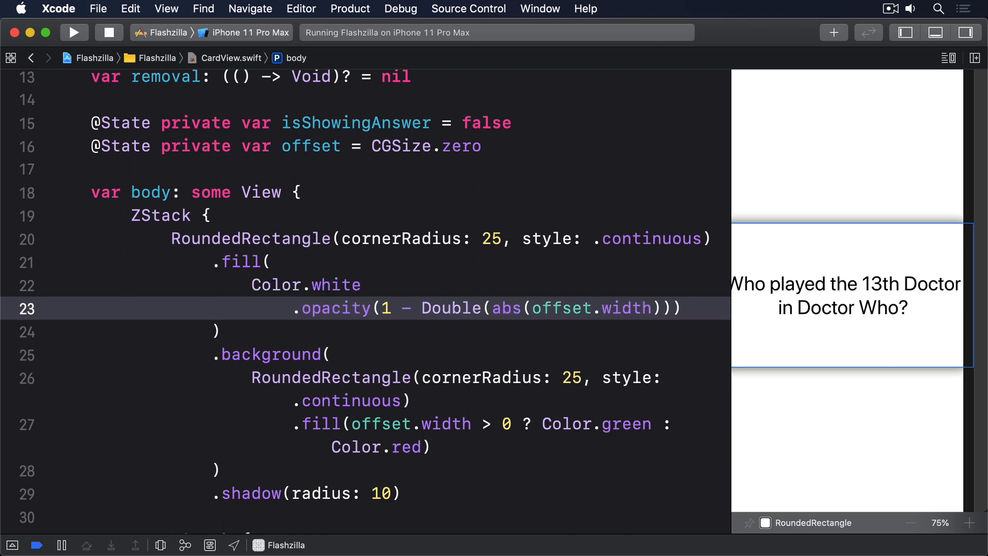
{"action": "type", "text": "/ 50"}
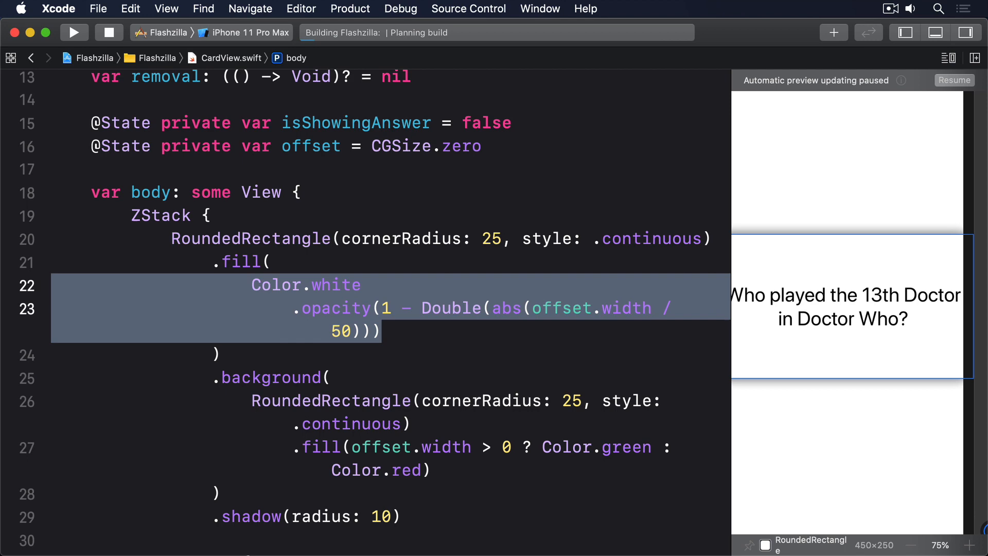
Step: Build and run Flashzilla in the iPhone 11 Pro Max simulator
{"action": "left_click", "coordinate": [75, 33]}
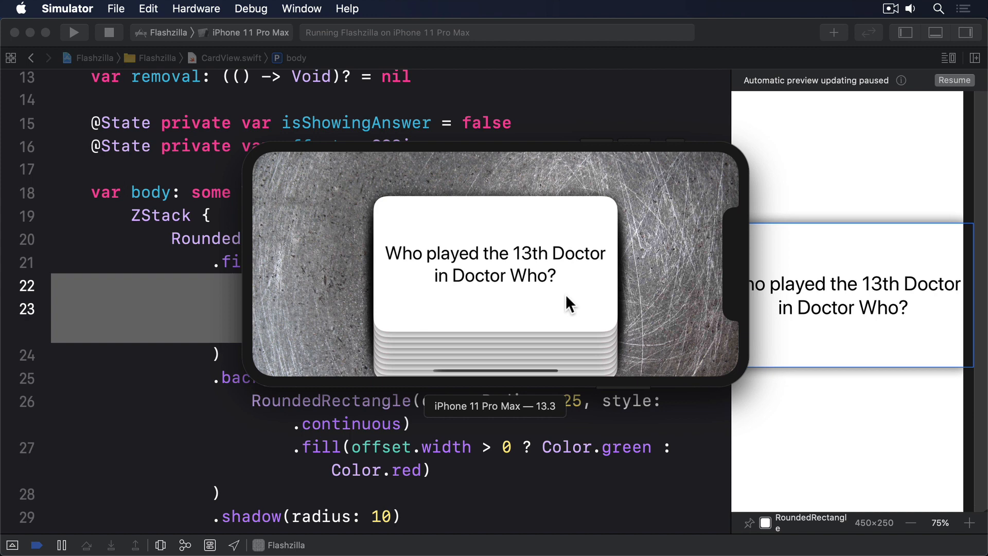
{"action": "mouse_move", "coordinate": [175, 329]}
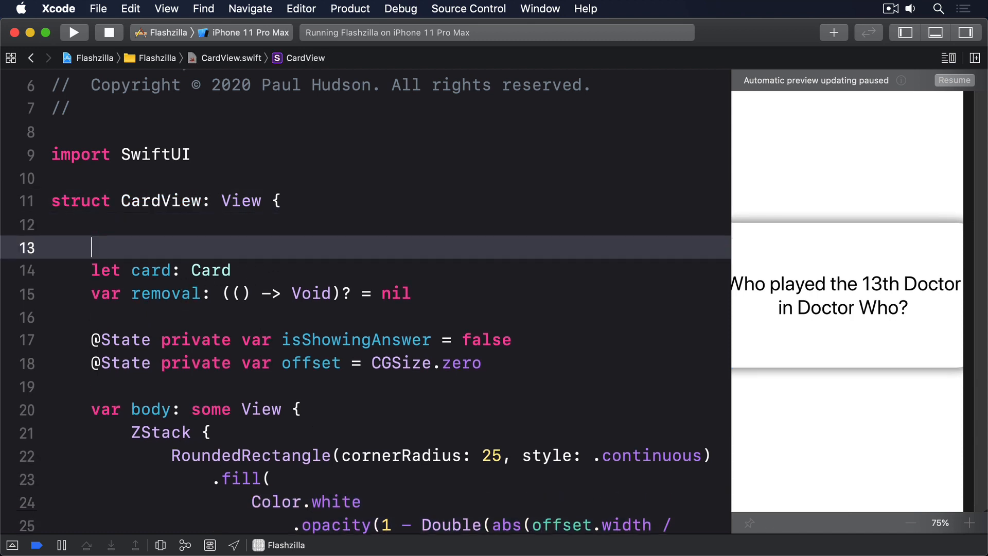
{"action": "type", "text": "@Environment("}
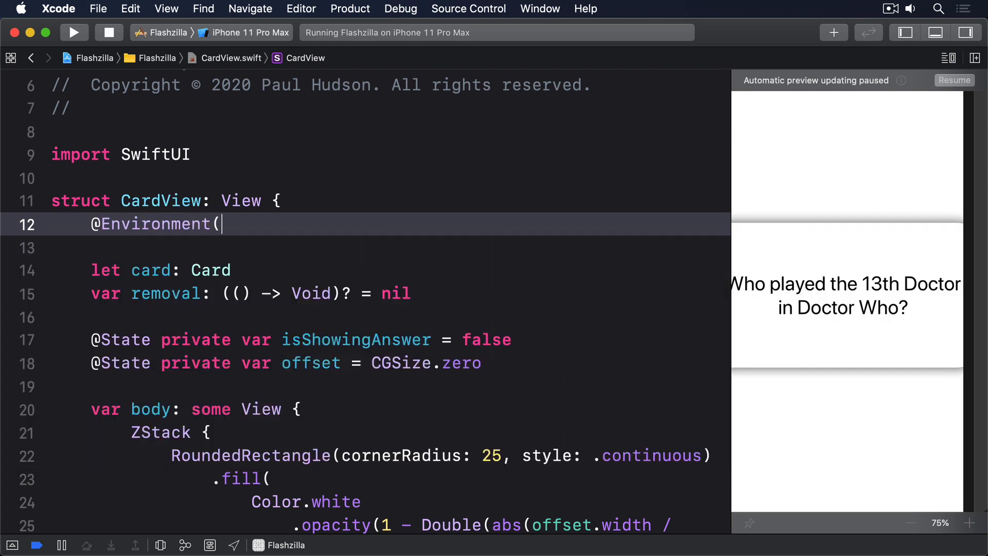
{"action": "type", "text": "\\.accessibilityDif"}
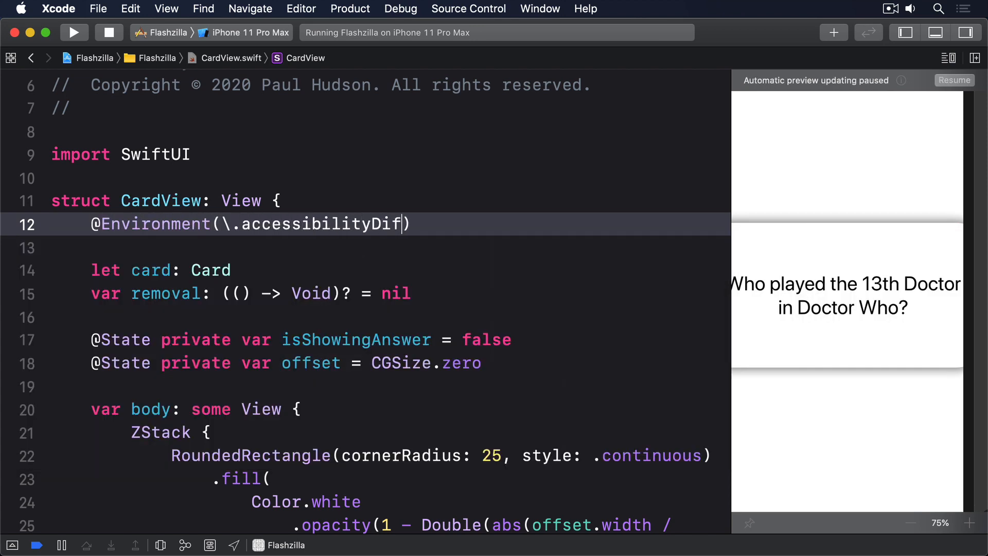
{"action": "type", "text": "ferentiateWithoutColor"}
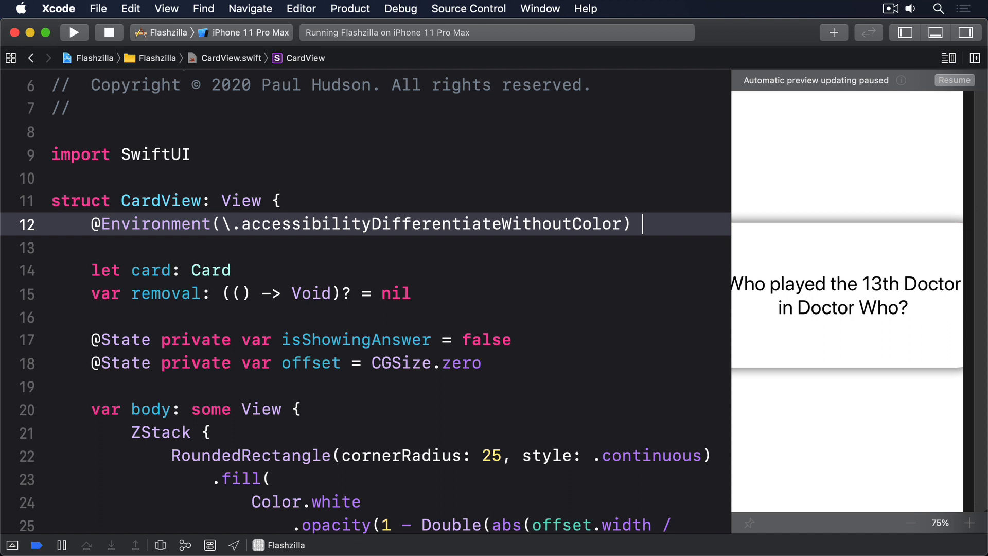
{"action": "type", "text": "var differentiateWithoutColor"}
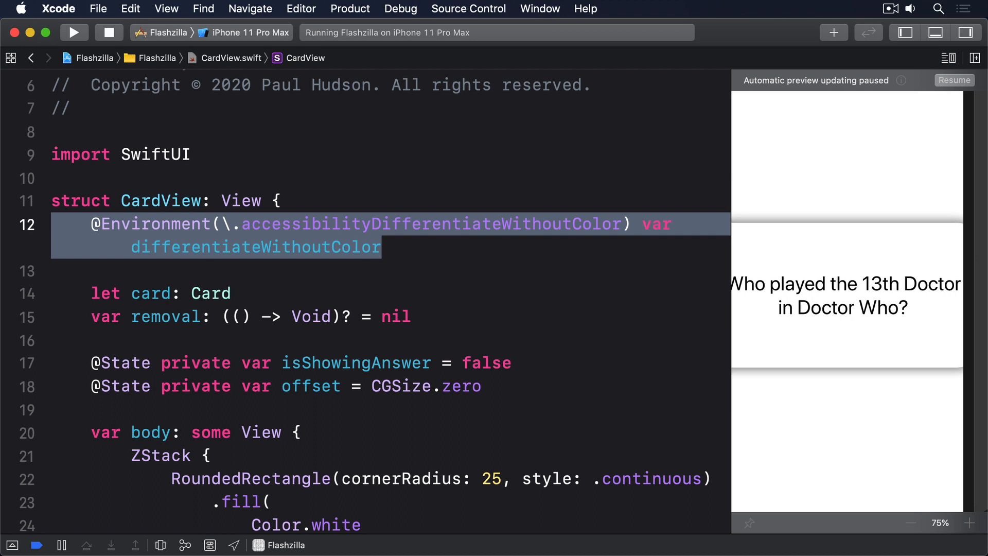
{"action": "scroll", "scroll_direction": "down", "scroll_amount": 3}
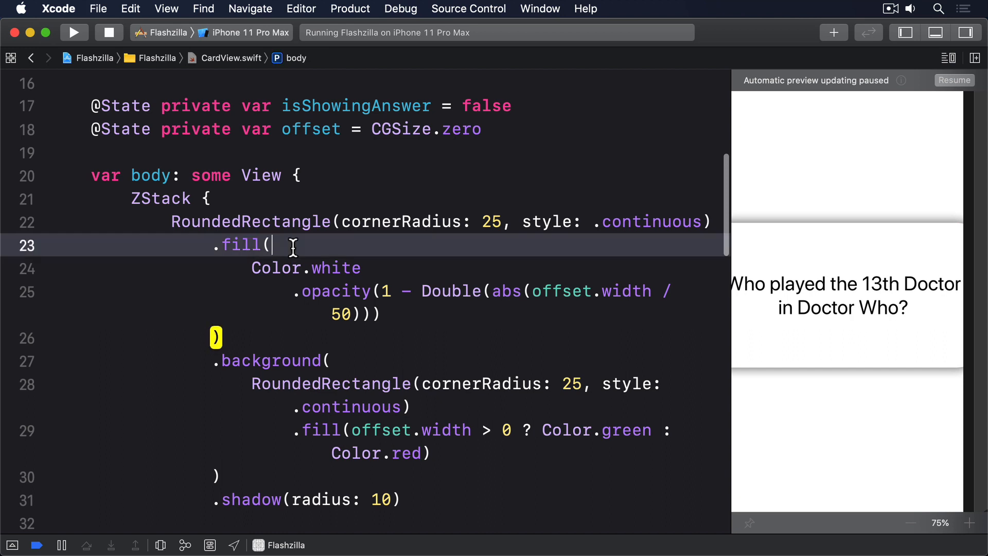
Step: Use Color.white fill and nil background when differentiateWithoutColor is on, then run
{"action": "type", "text": "differentiateWithoutColor"}
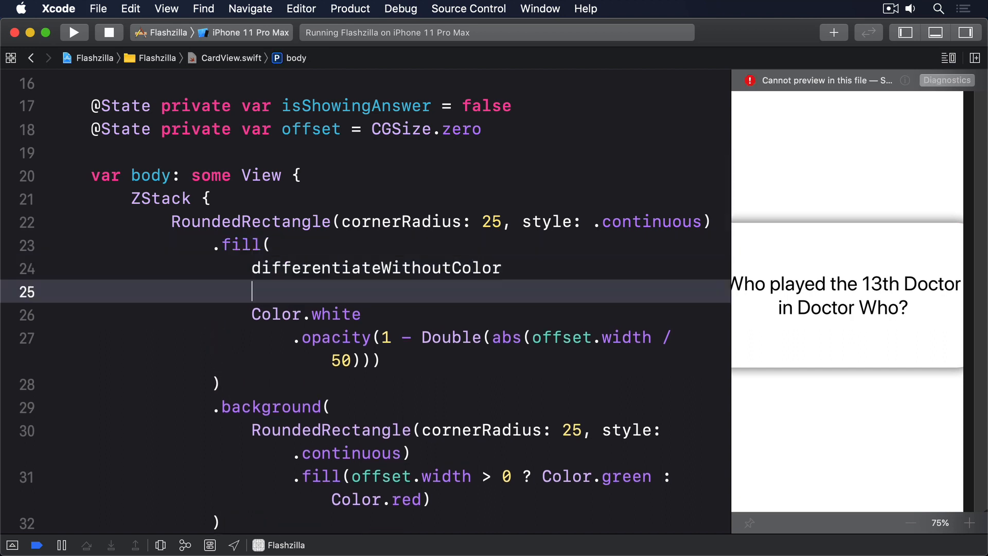
{"action": "type", "text": "? Color.white"}
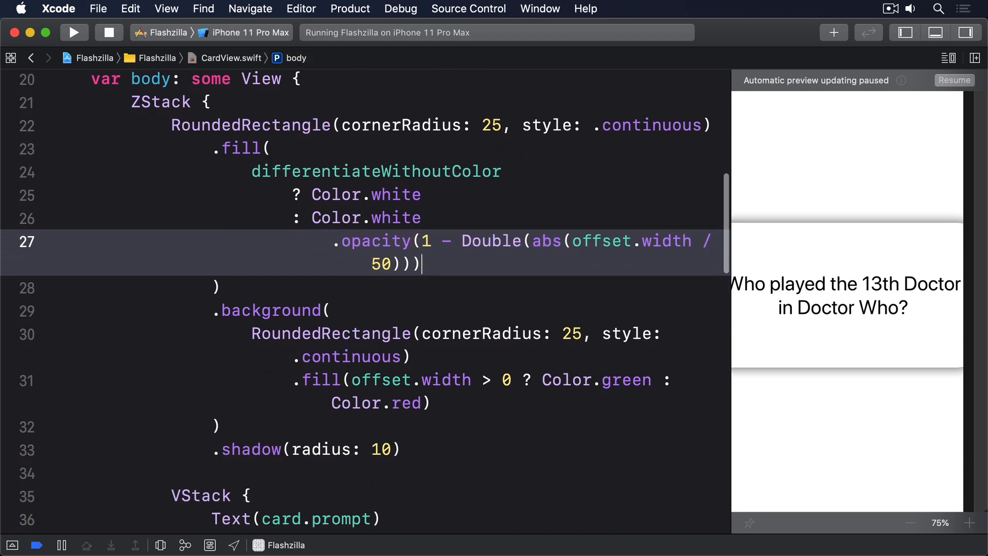
{"action": "type", "text": "differentiateWithoutColor"}
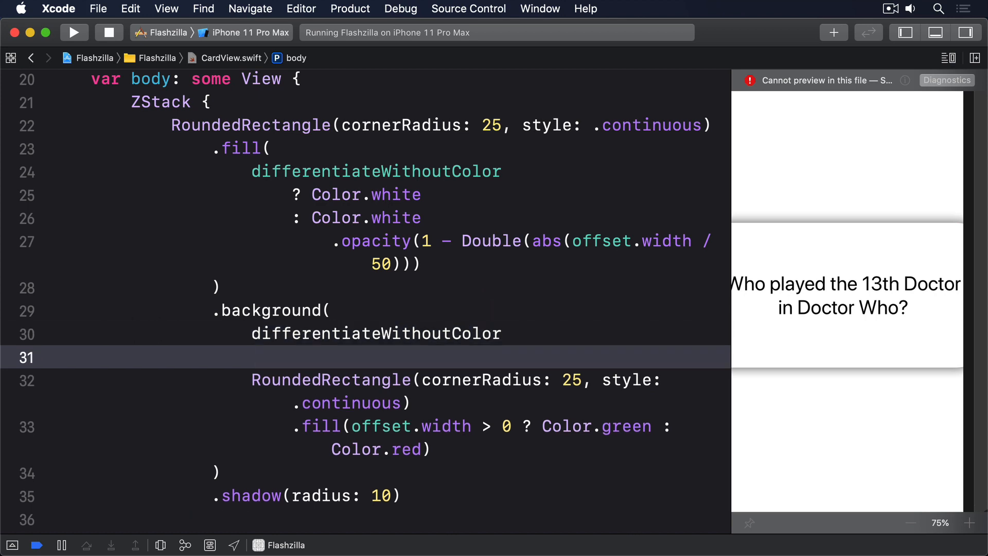
{"action": "type", "text": "? nil"}
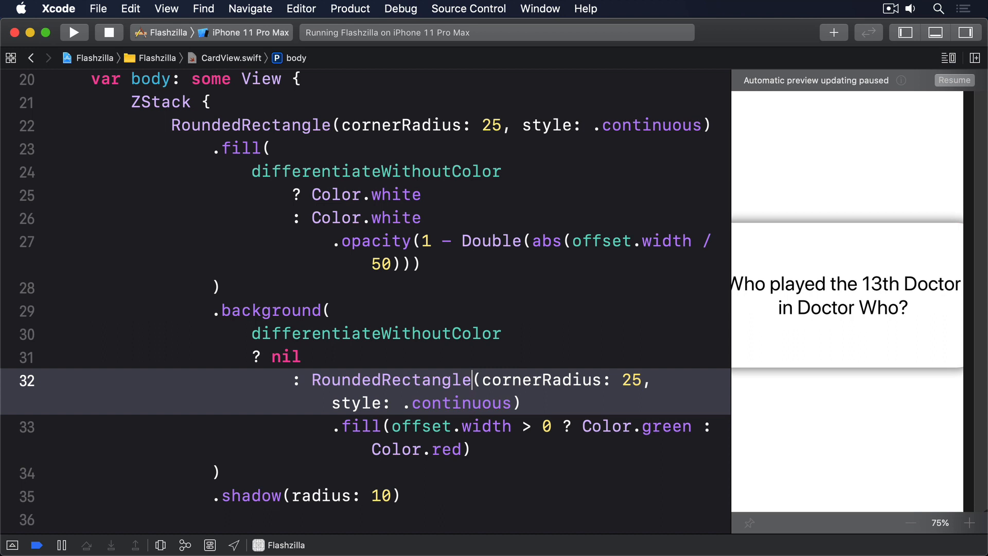
{"action": "double_click", "coordinate": [375, 334]}
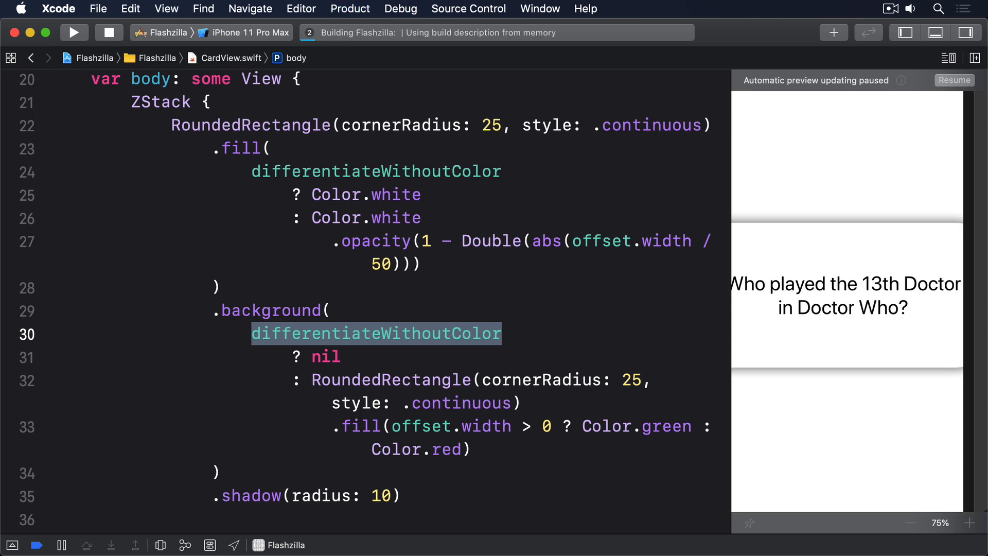
{"action": "left_click", "coordinate": [76, 32]}
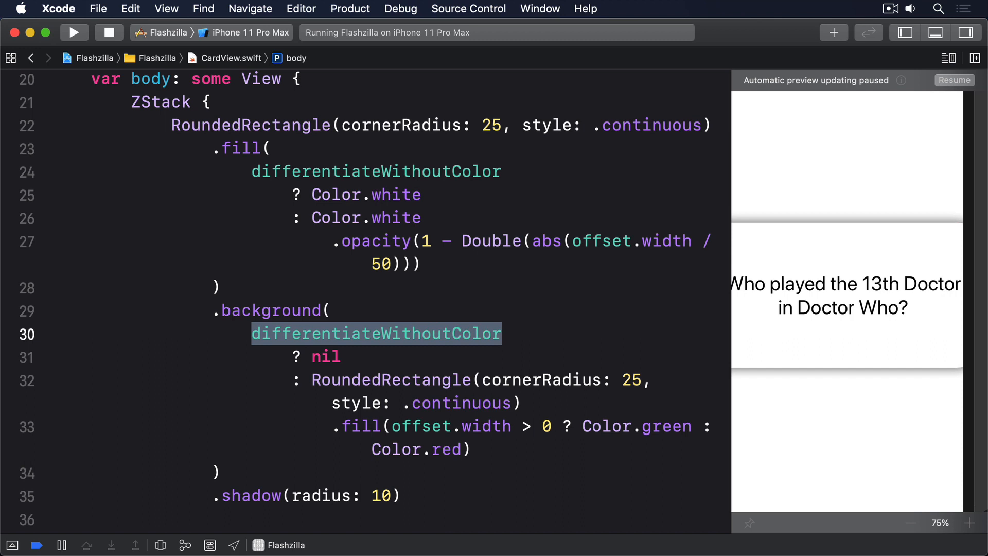
{"action": "mouse_move", "coordinate": [838, 51]}
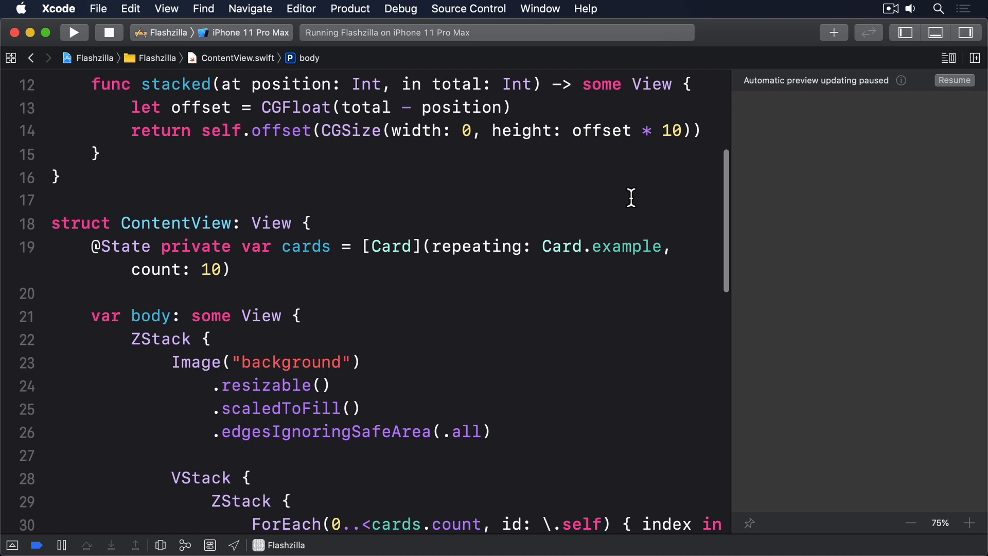
{"action": "type", "text": "@E"}
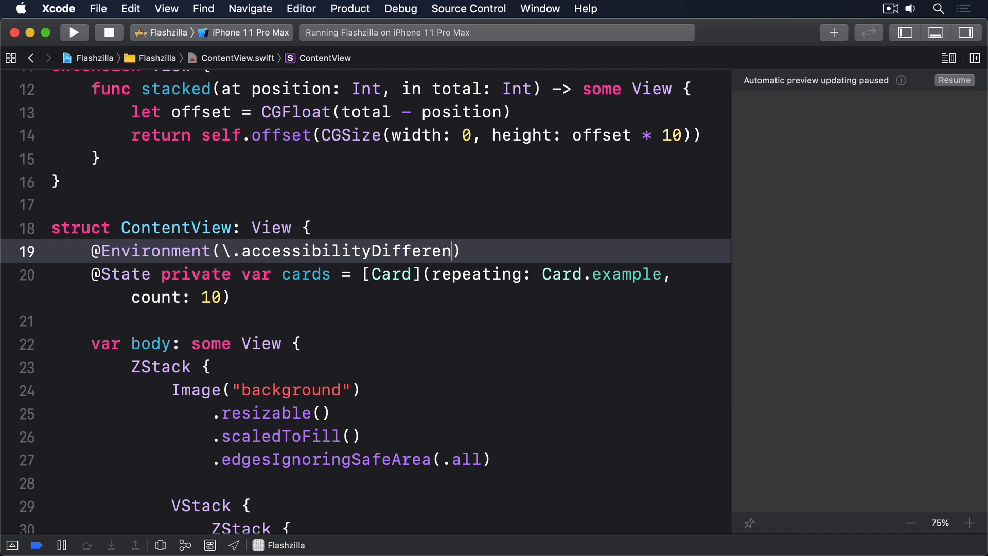
{"action": "type", "text": "tiateWithoutColor) v"}
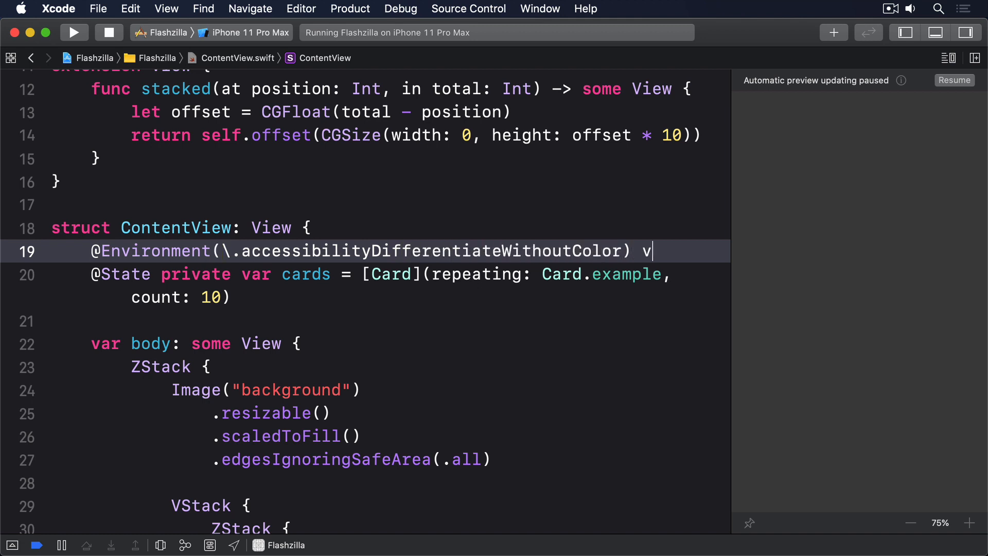
{"action": "type", "text": "ar differentiateWithout"}
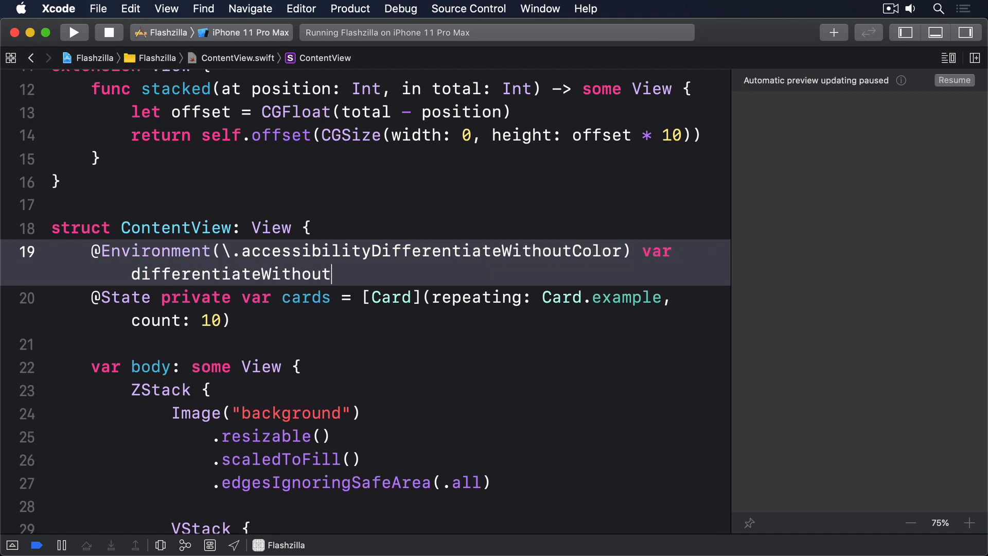
{"action": "type", "text": "Color"}
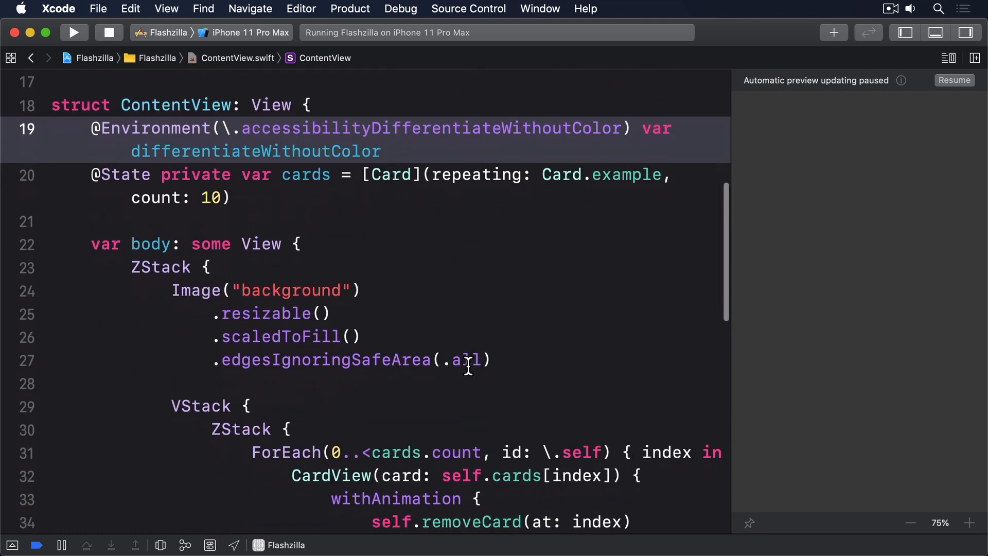
{"action": "scroll", "scroll_direction": "down", "scroll_amount": 3}
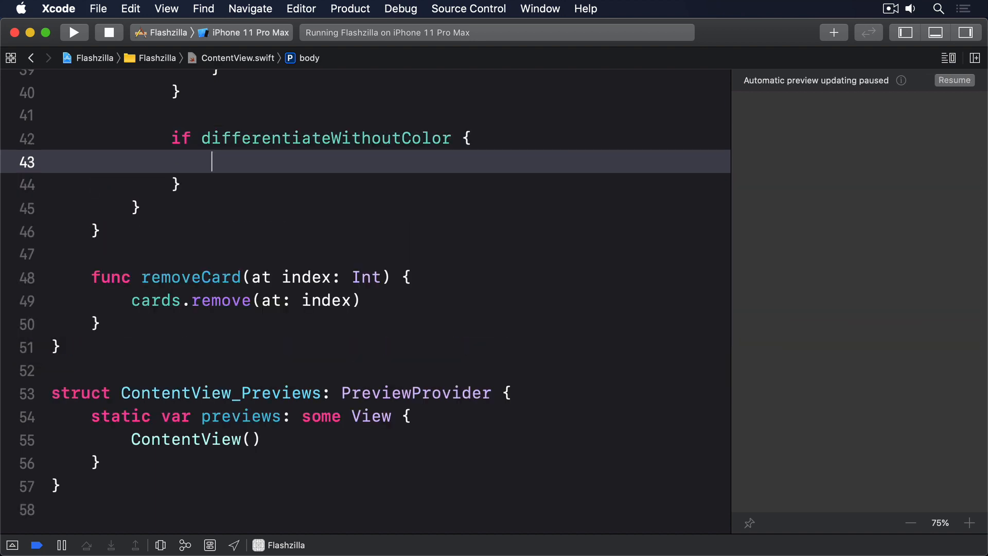
Step: Add a VStack/HStack with a padded xmark.circle image on a black 0.7-opacity circle
{"action": "type", "text": "VStack {"}
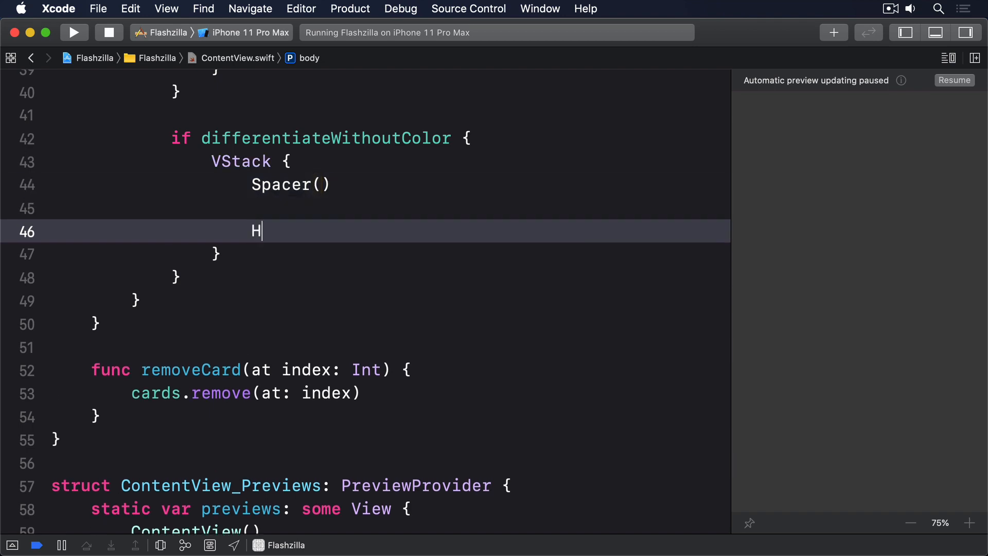
{"action": "type", "text": "Stack {"}
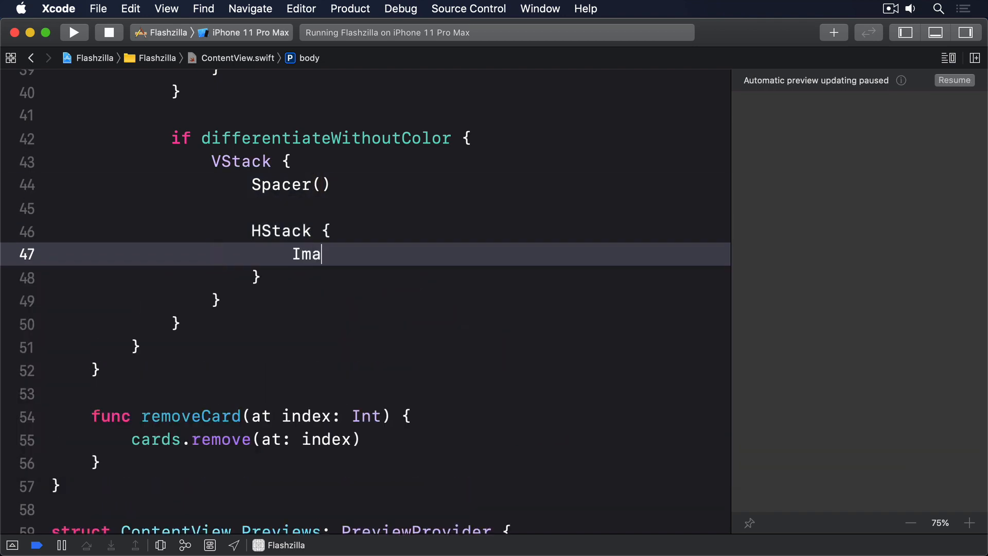
{"action": "type", "text": "ge(systemName: \"xmark\""}
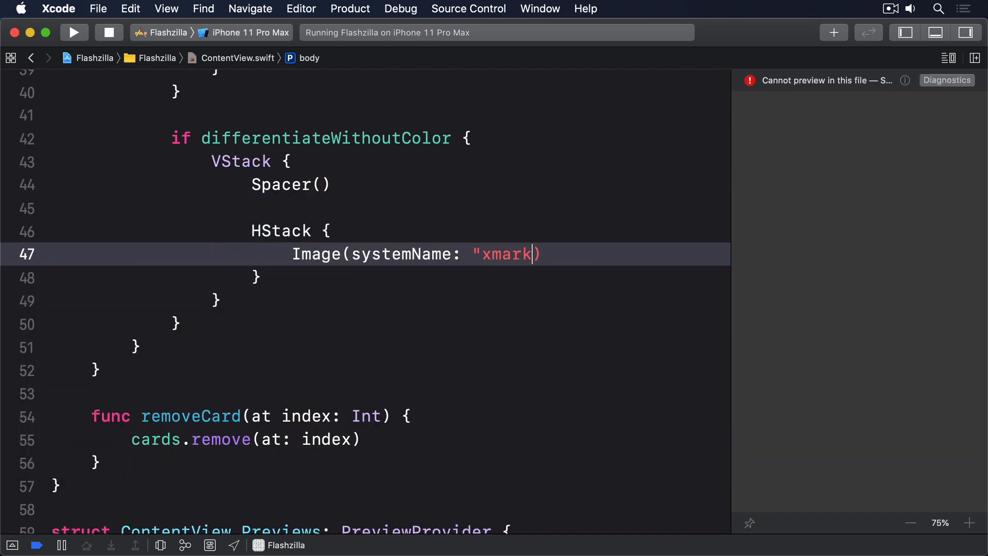
{"action": "type", "text": ".circle\""}
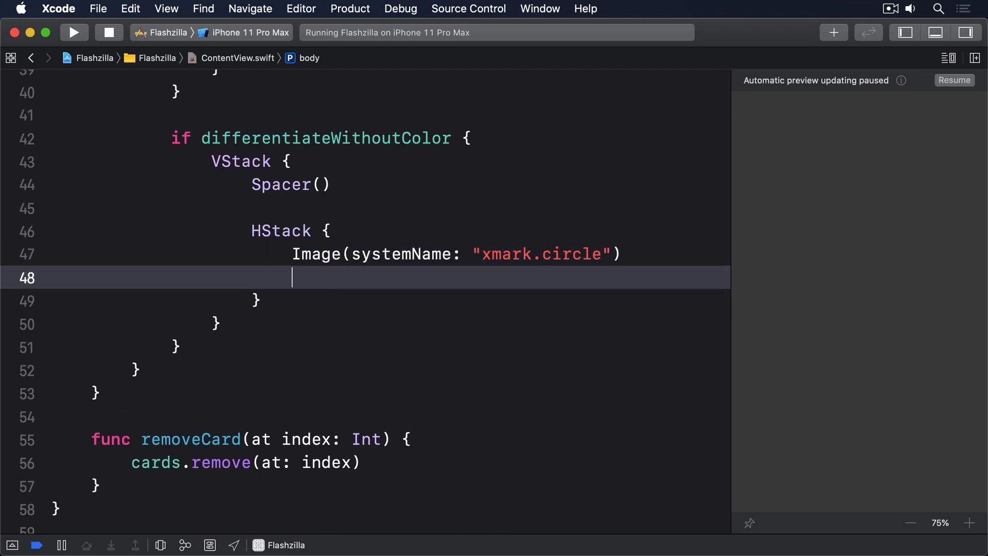
{"action": "type", "text": ".padding()"}
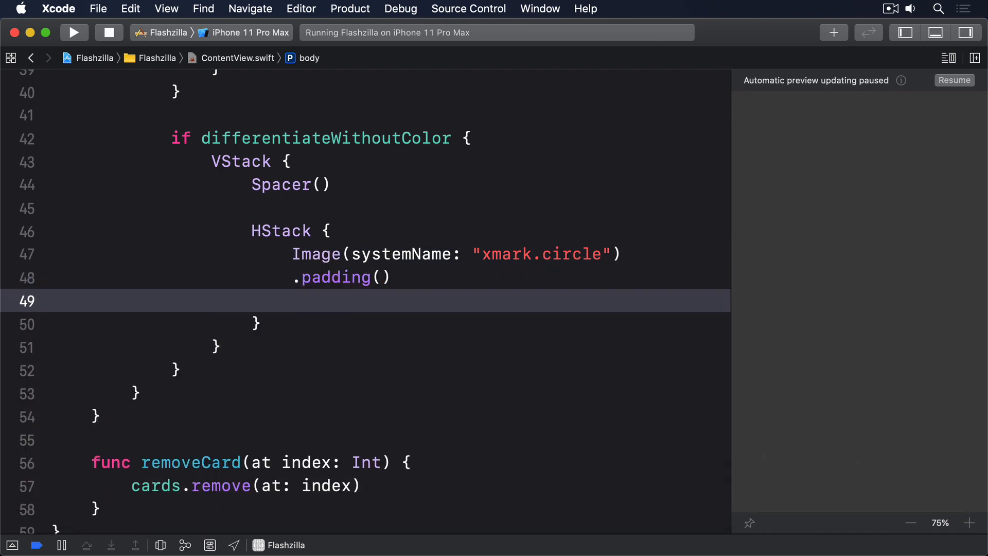
{"action": "type", "text": ".b"}
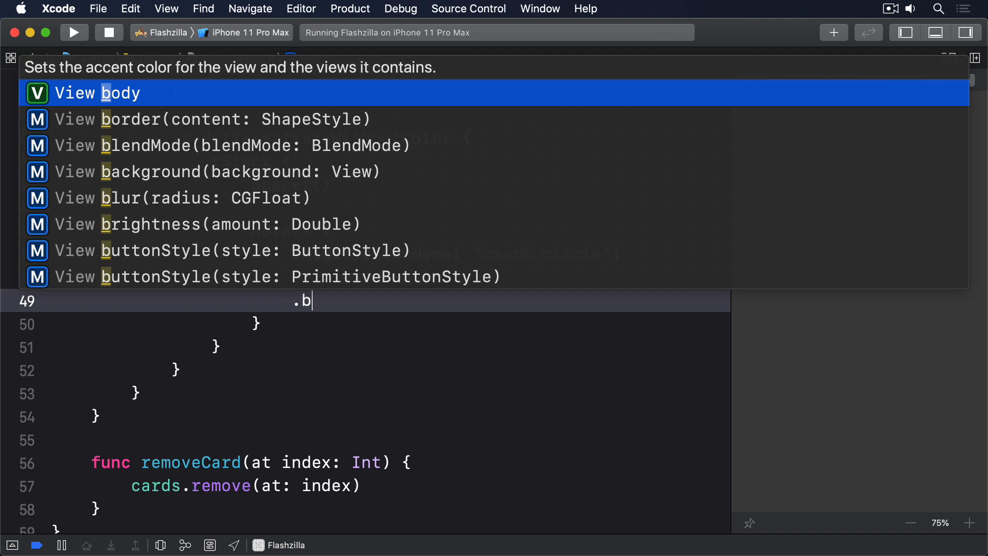
{"action": "type", "text": "ackground(Color.black.opacit"}
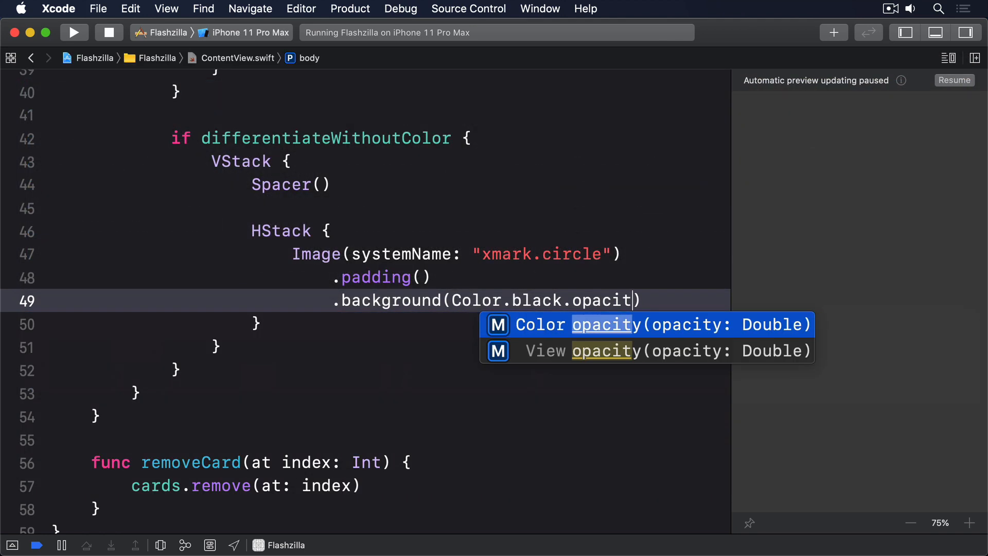
{"action": "type", "text": ".clipShape(Circle("}
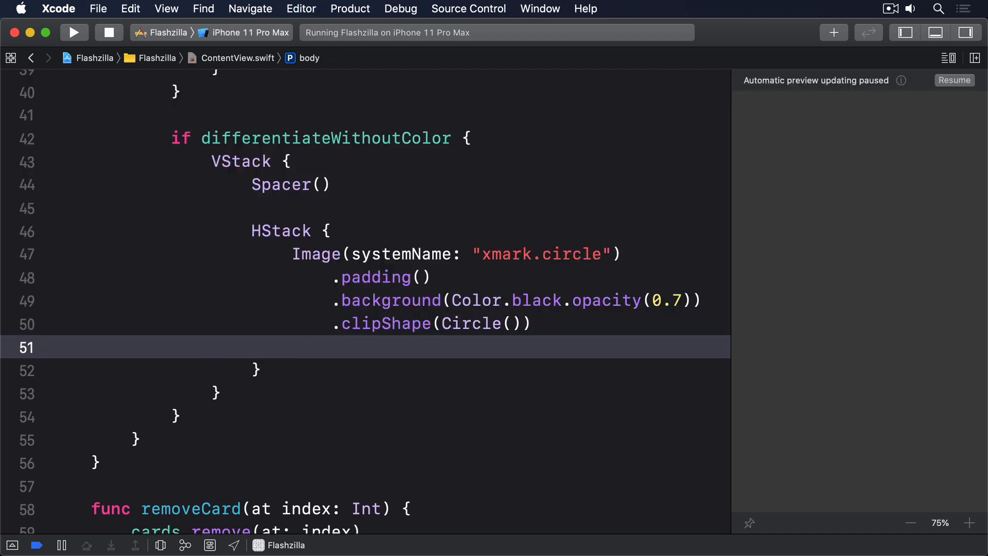
Step: Add a Spacer and checkmark.circle image, set foreground colour and padding, and rebuild
{"action": "type", "text": "Spacer()"}
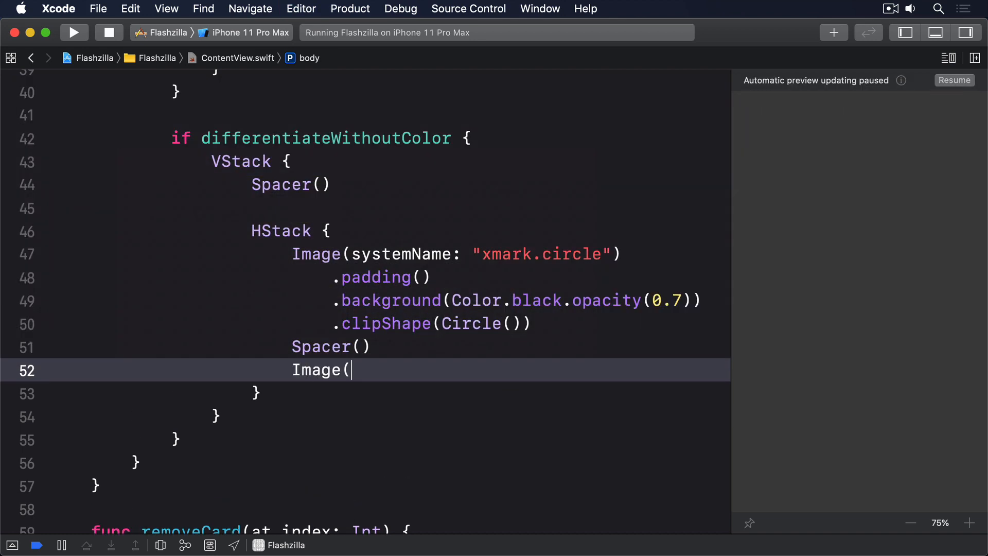
{"action": "type", "text": "systemName: \"chec"}
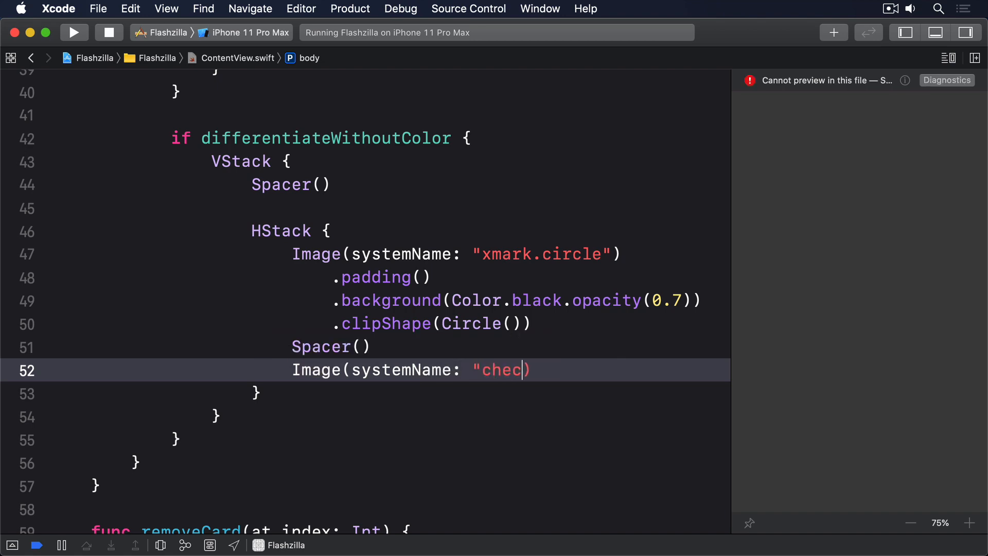
{"action": "type", "text": "kmark.circle"}
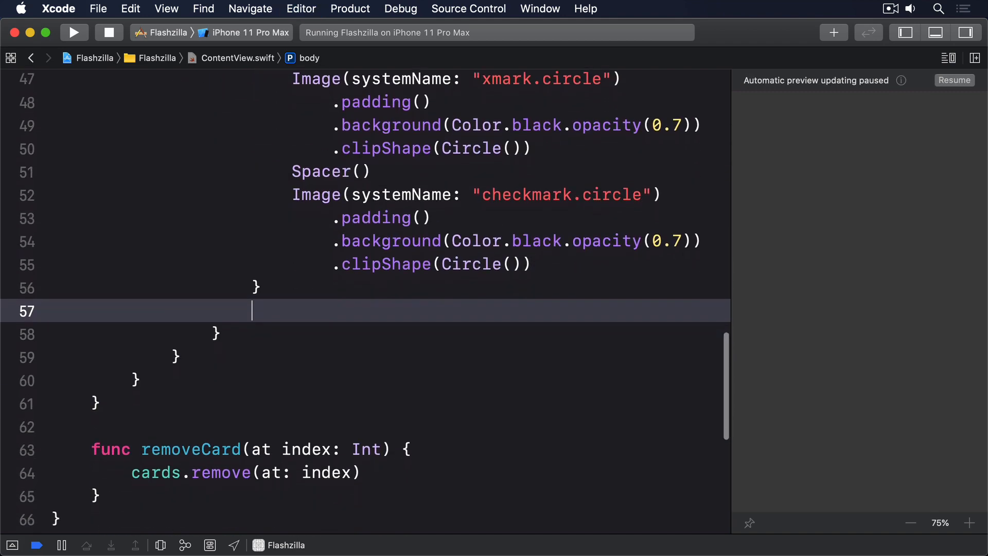
{"action": "type", "text": ".foregroundColor(.white"}
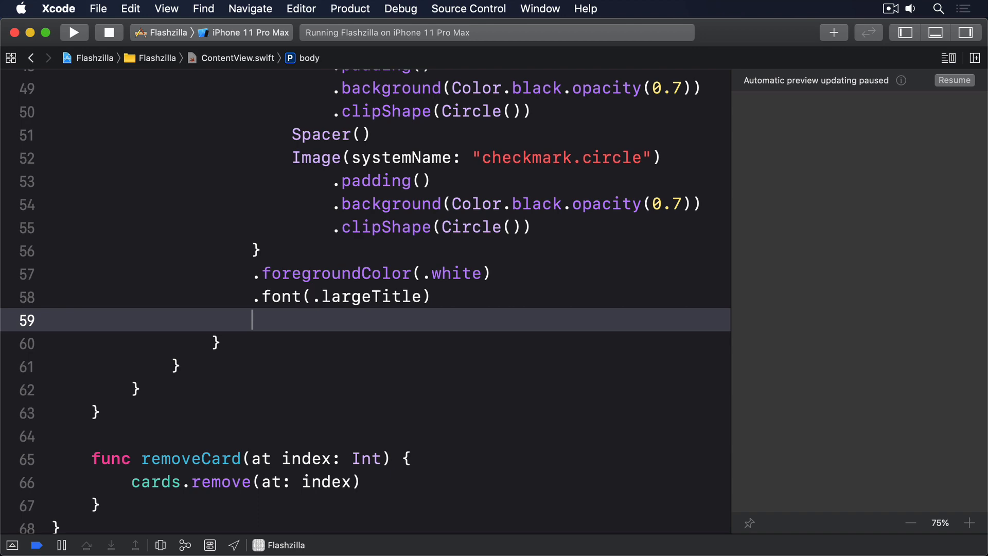
{"action": "type", "text": ".padding()"}
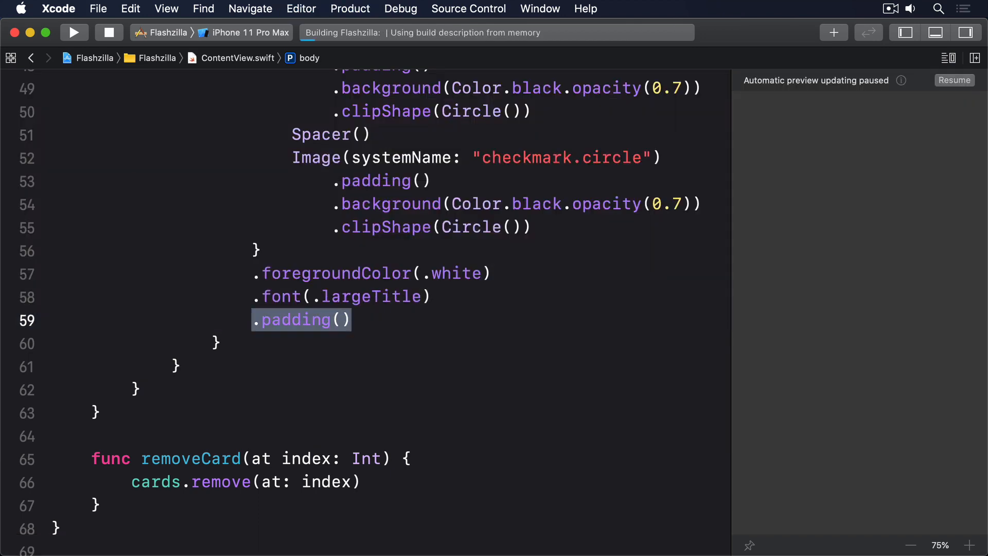
{"action": "left_click", "coordinate": [76, 31]}
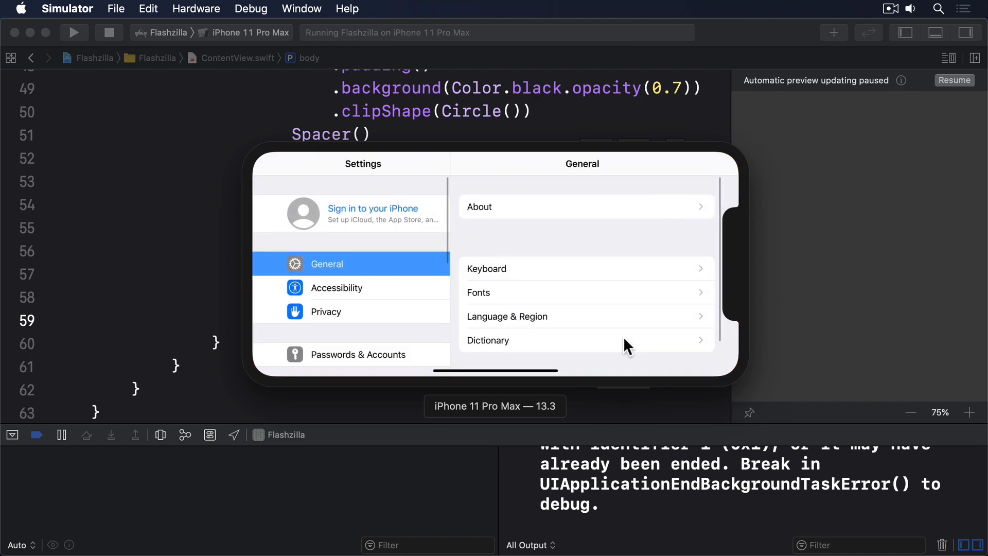
{"action": "mouse_move", "coordinate": [619, 350]}
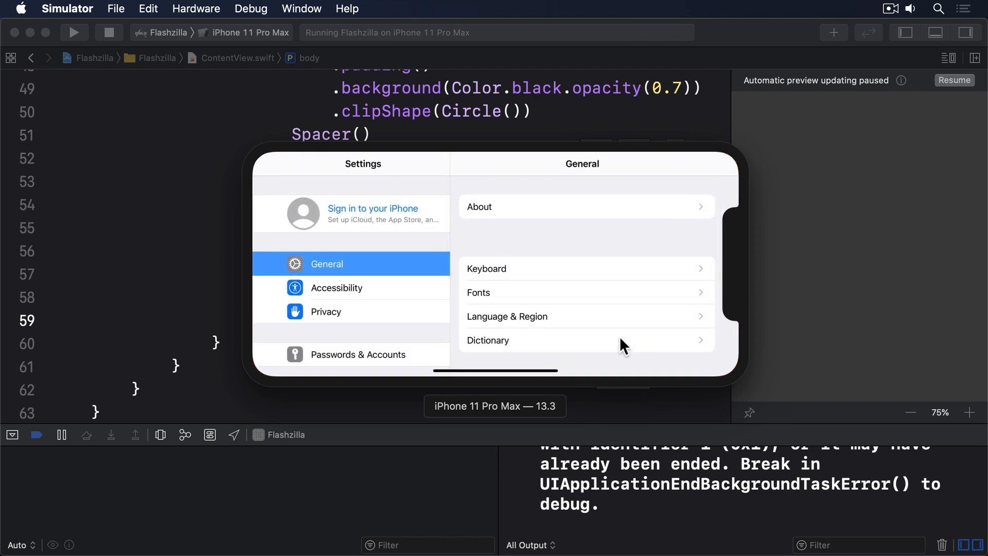
Step: Go to Accessibility > Display & Text Size in the simulator's Settings app
{"action": "left_click", "coordinate": [336, 287]}
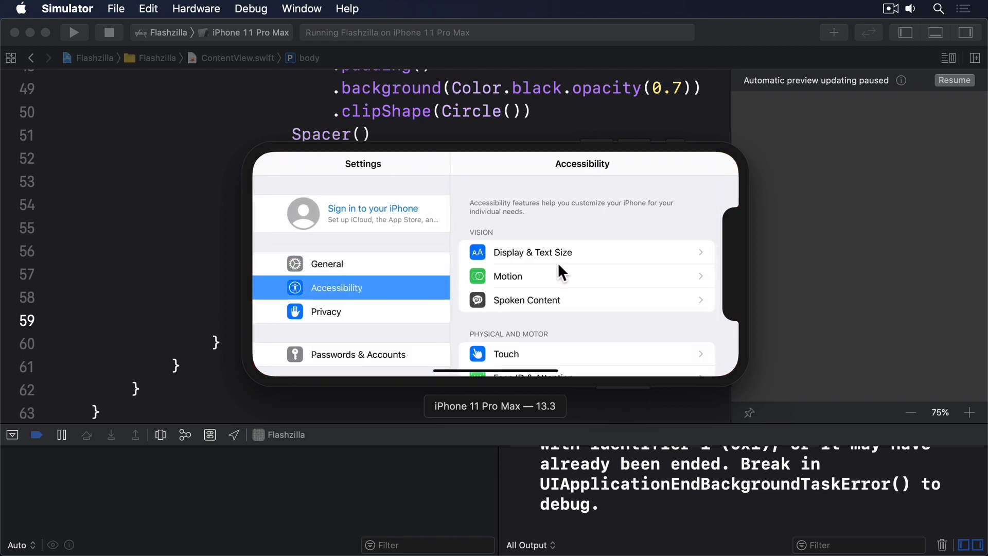
{"action": "left_click", "coordinate": [533, 253]}
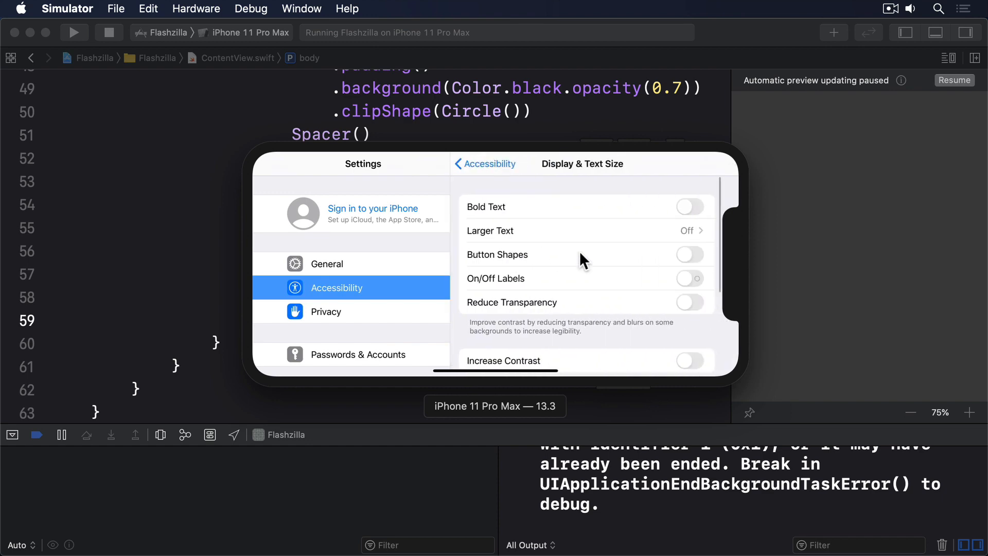